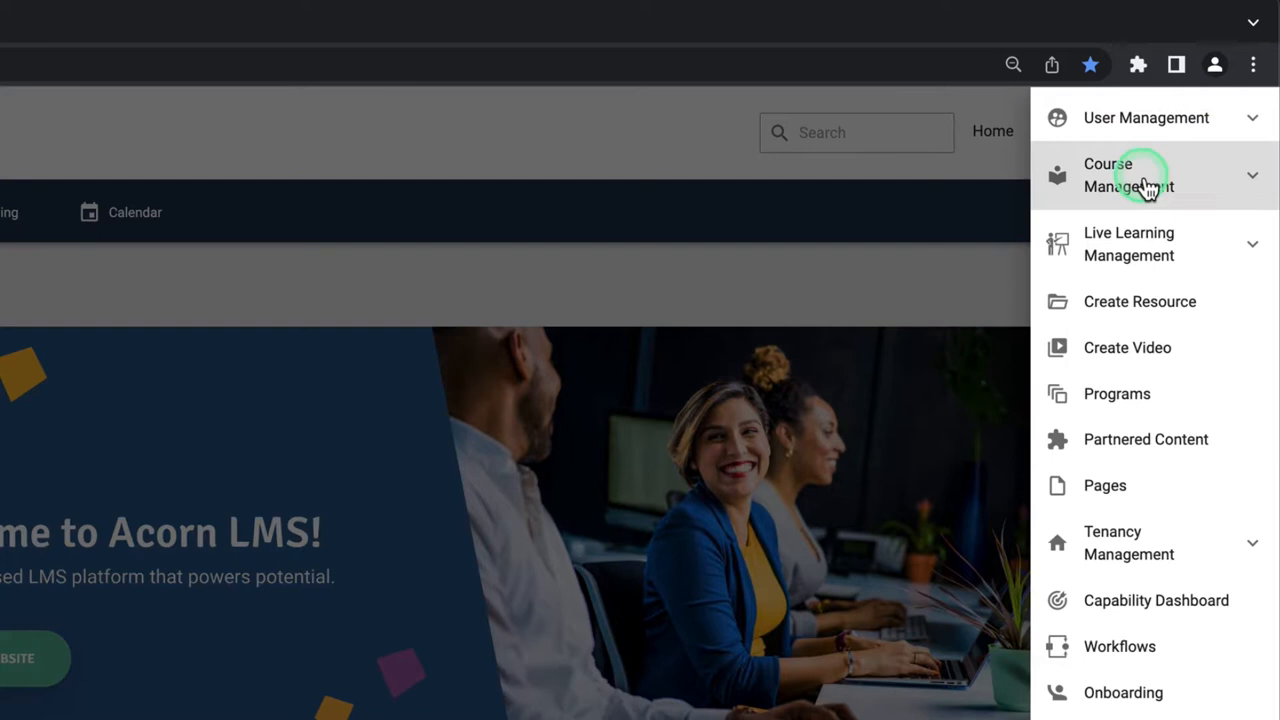
Expand Course Management in the Admin menu and choose Create Course
click(1128, 175)
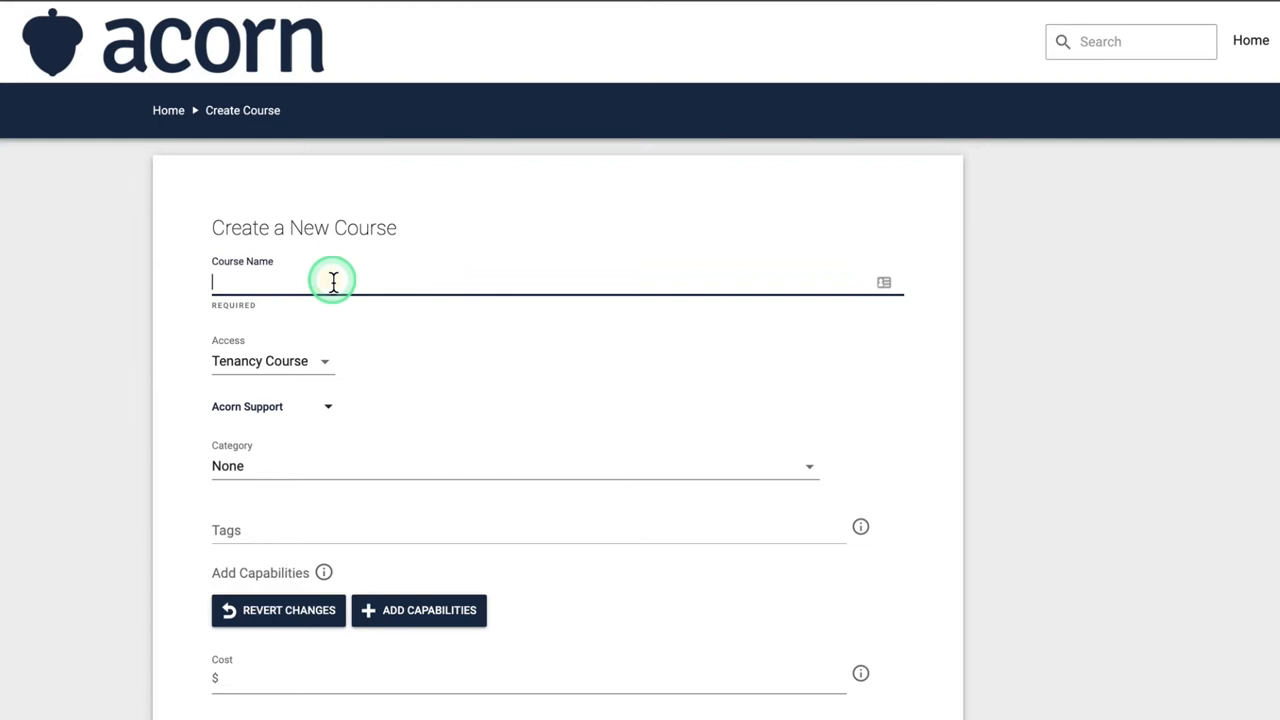
Set the course image to a cropped winding-road countryside photo from the Image Library
scroll(down, 3)
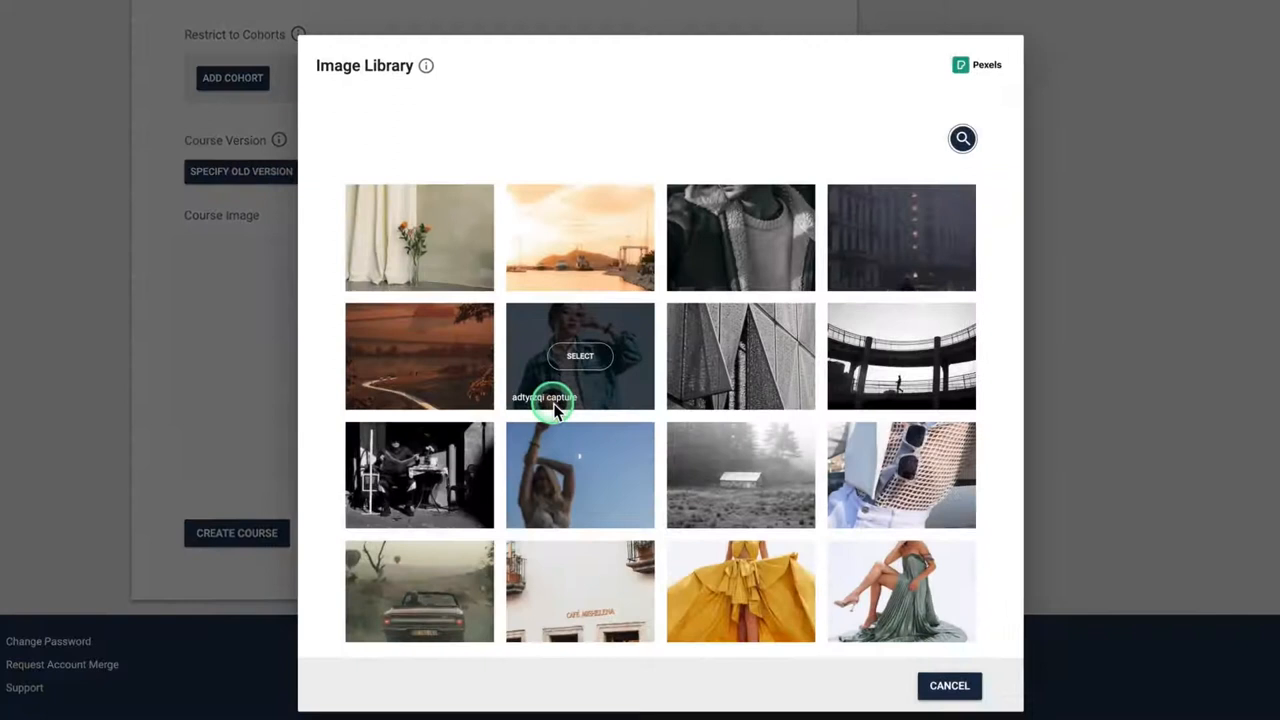
click(580, 356)
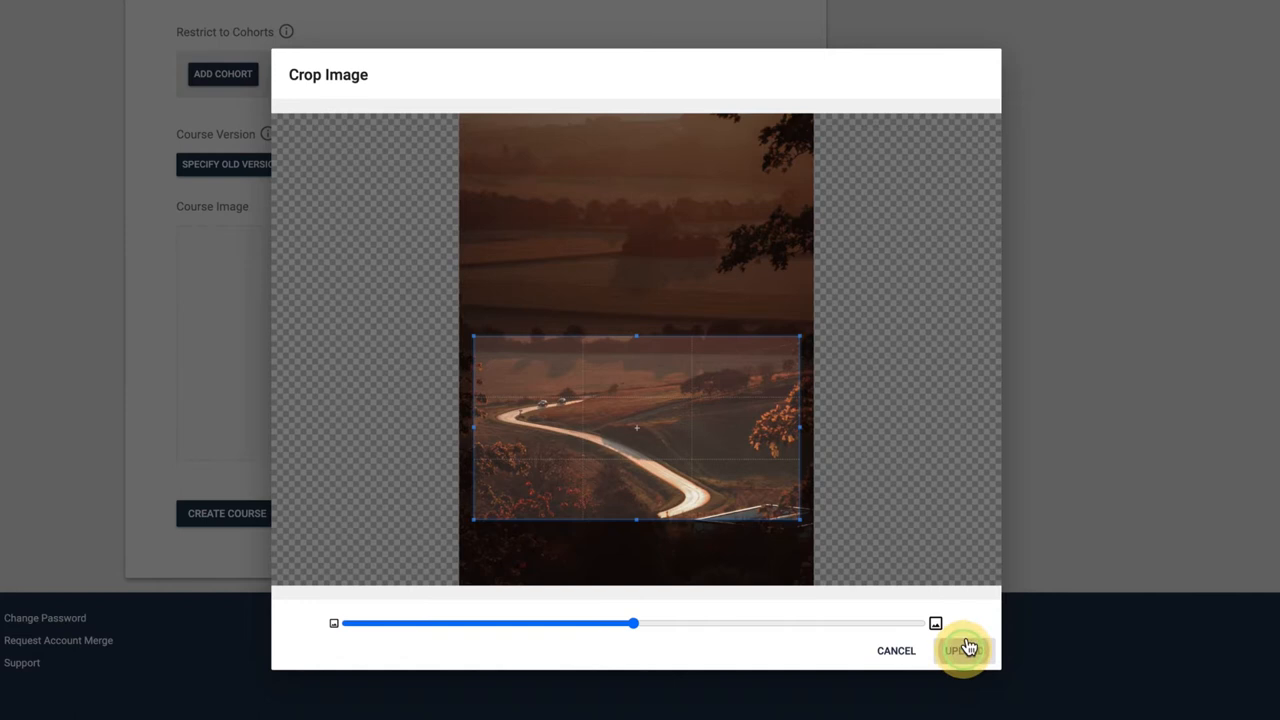
click(960, 650)
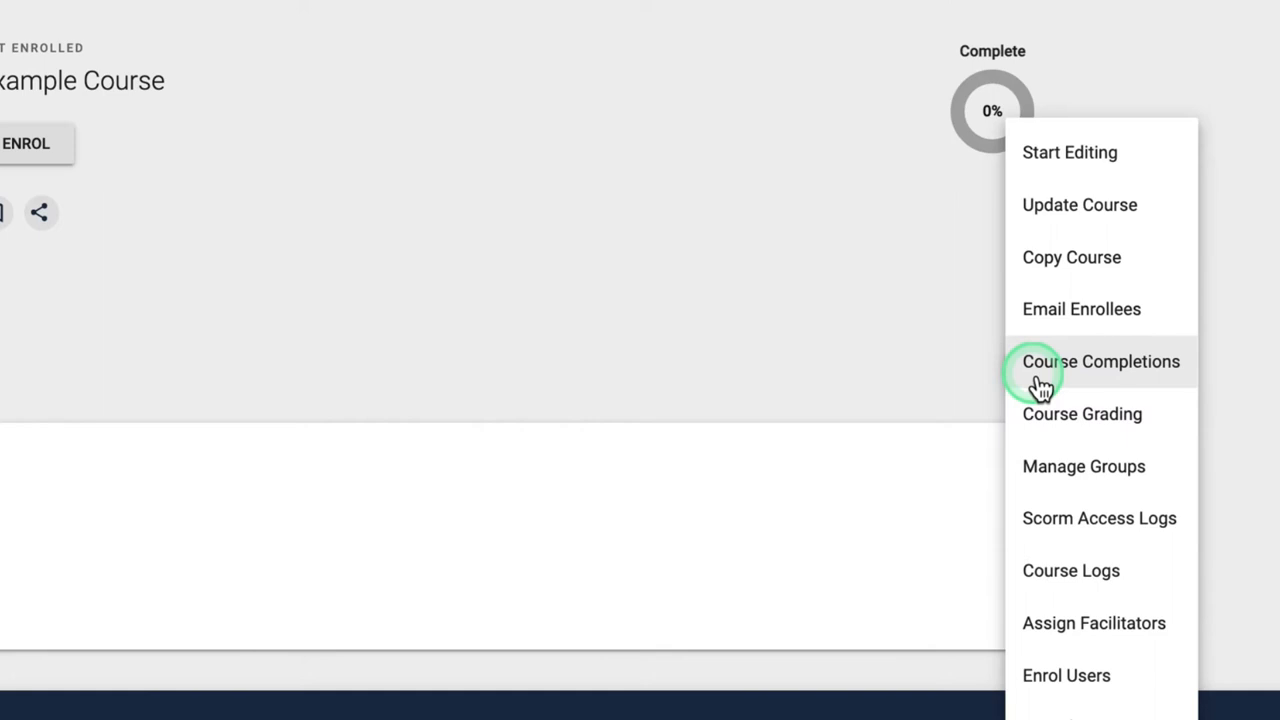
Turn on editing and add a Feedback Activity to Section 1
click(1069, 152)
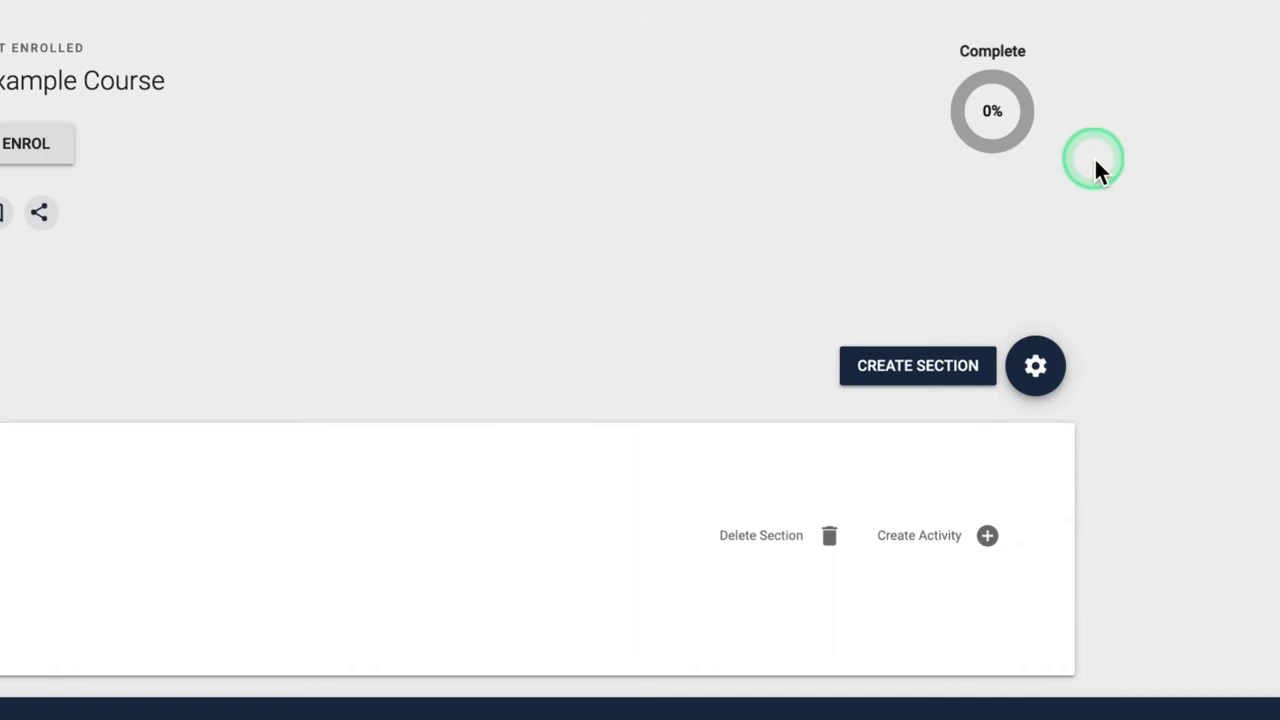
click(986, 535)
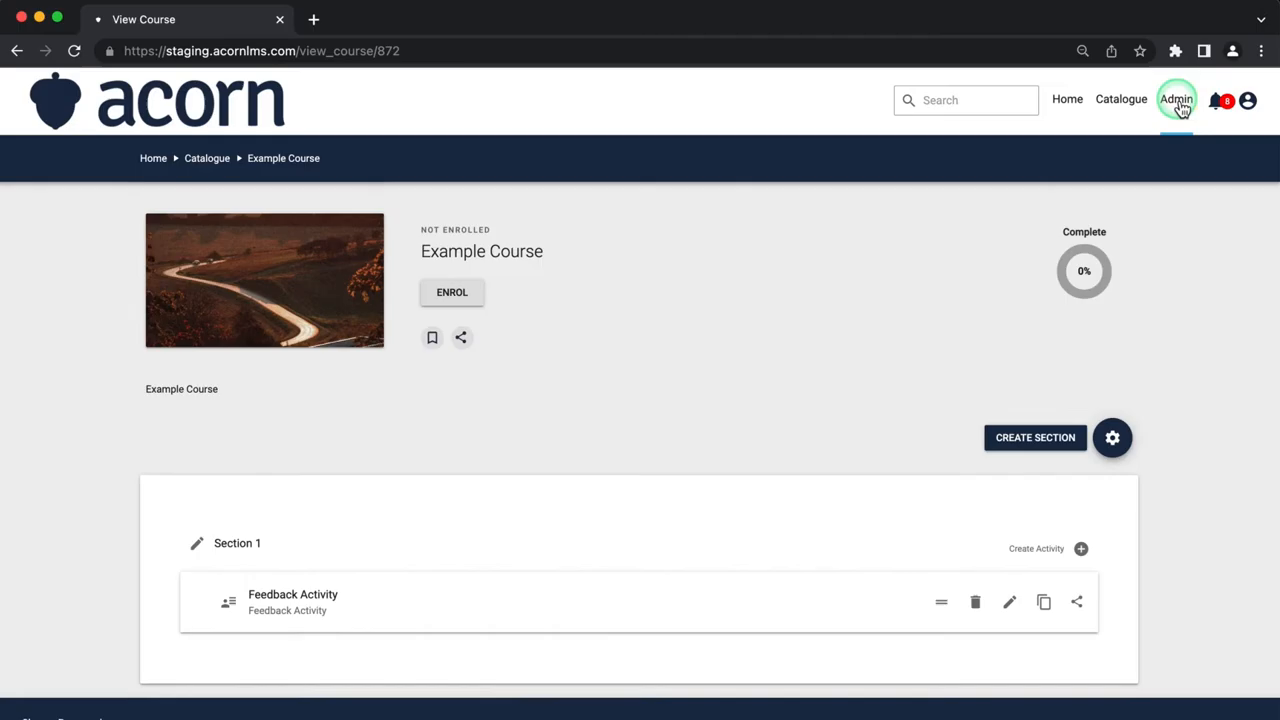
Open Admin > Course Enrolment and scroll to Example Course in the list
click(1176, 100)
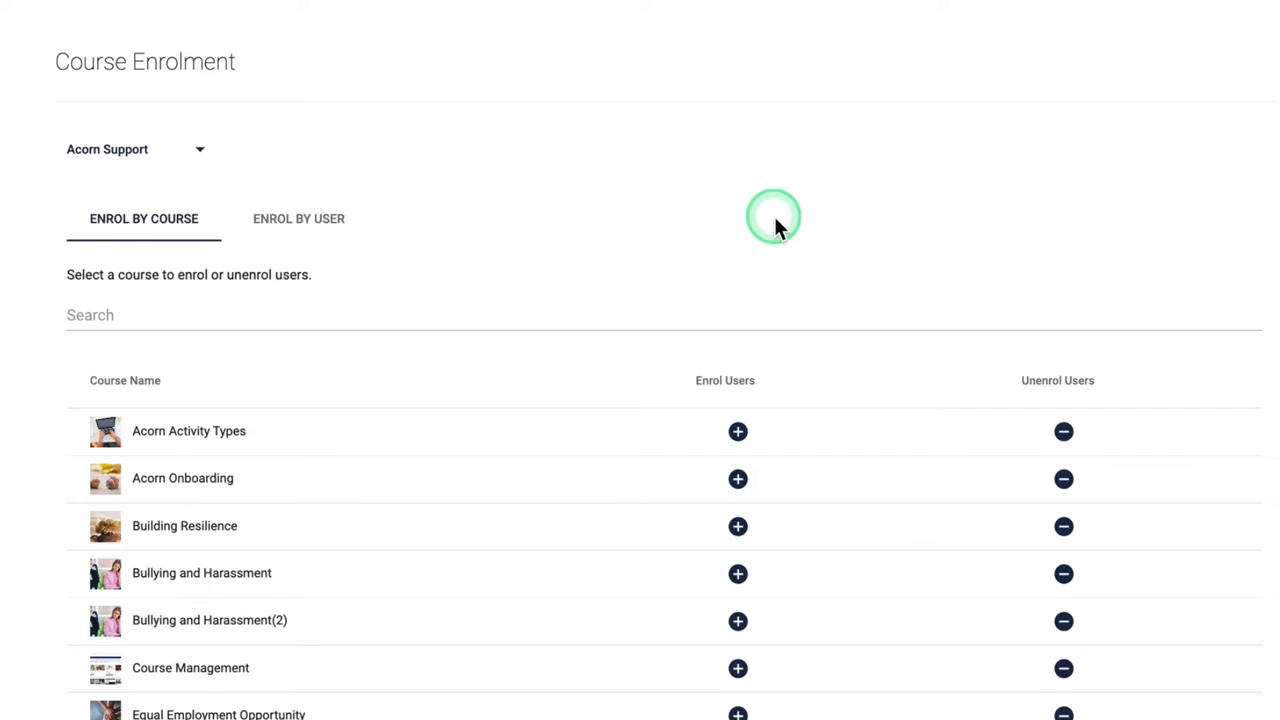
scroll(down, 3)
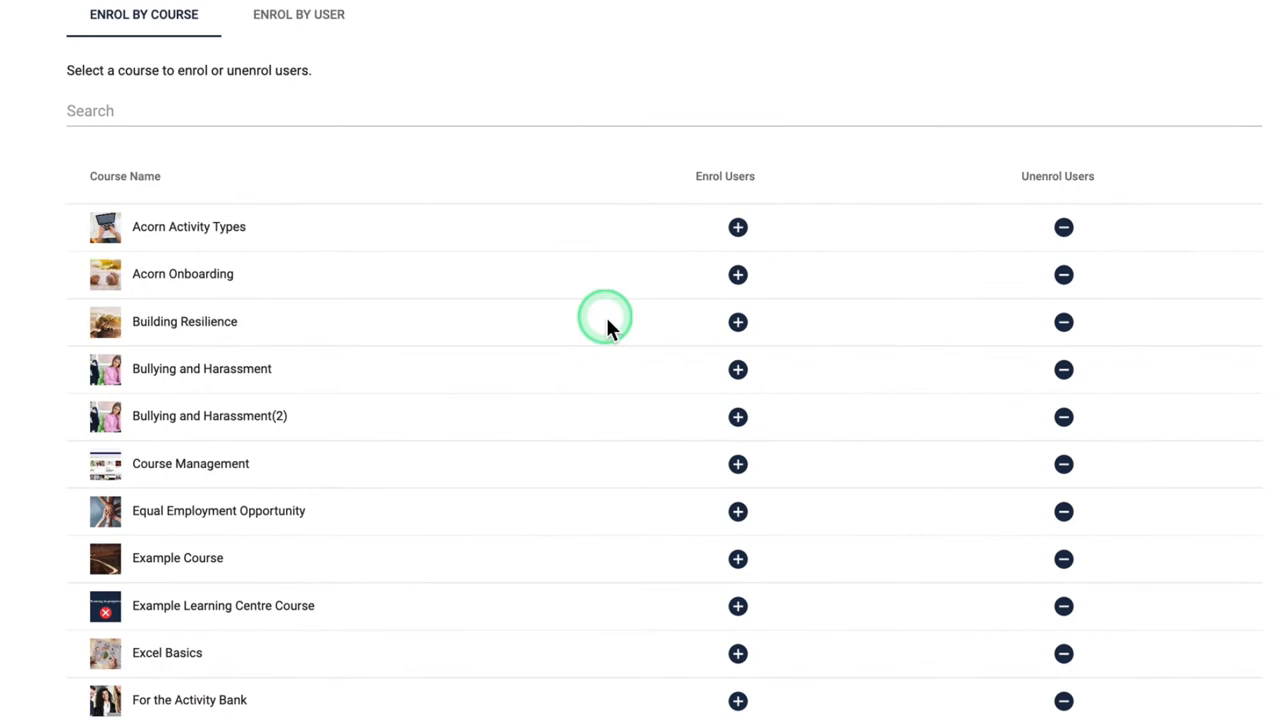
Enrol users filtered by Cohort A into Example Course
click(738, 559)
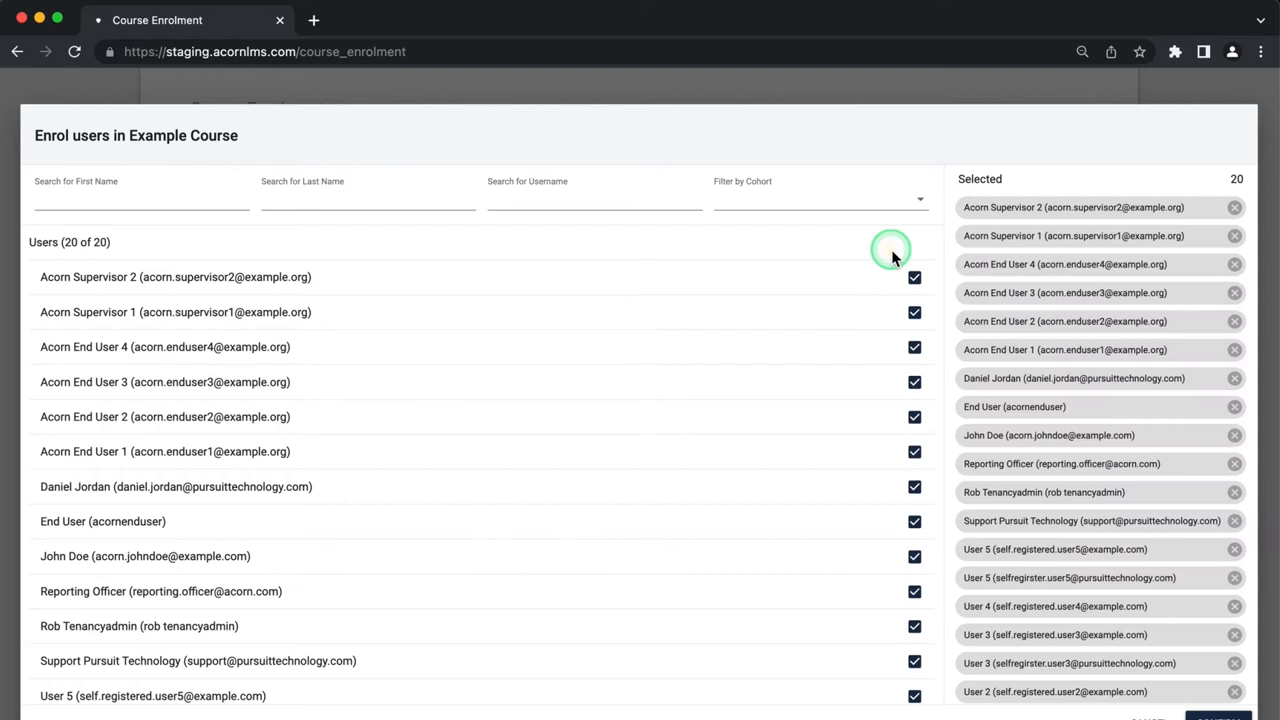
click(818, 195)
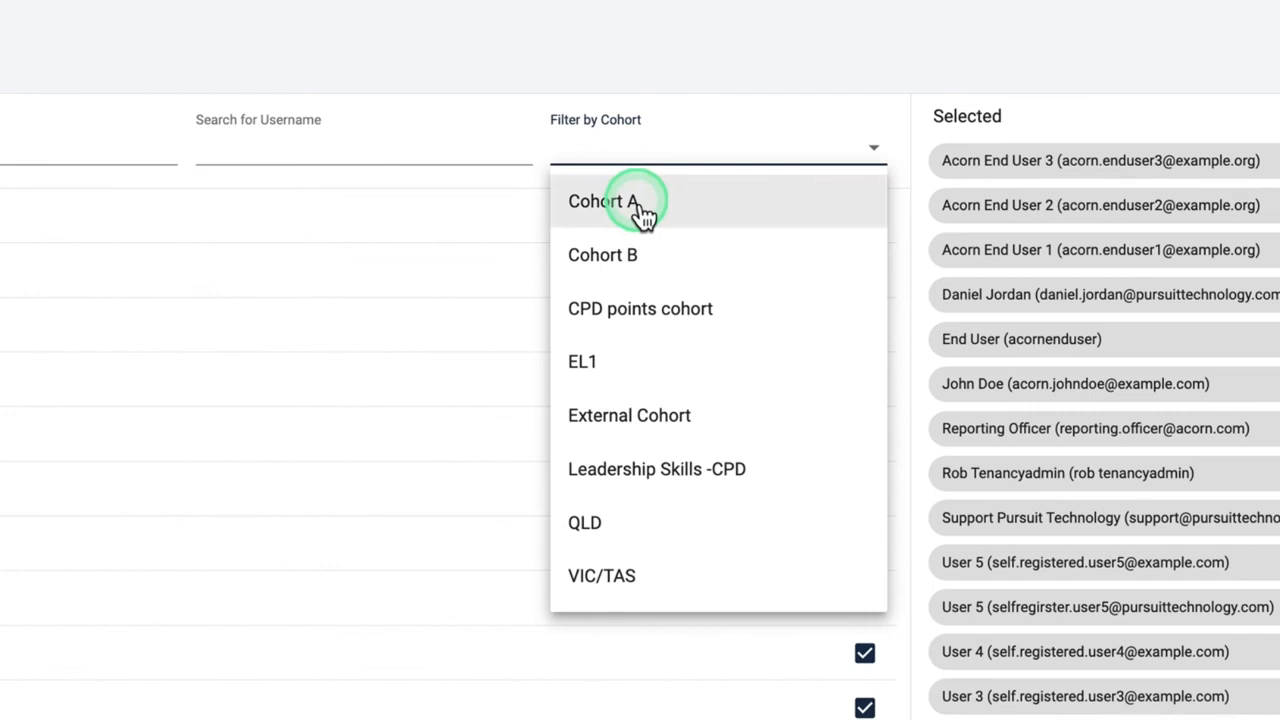
click(1222, 668)
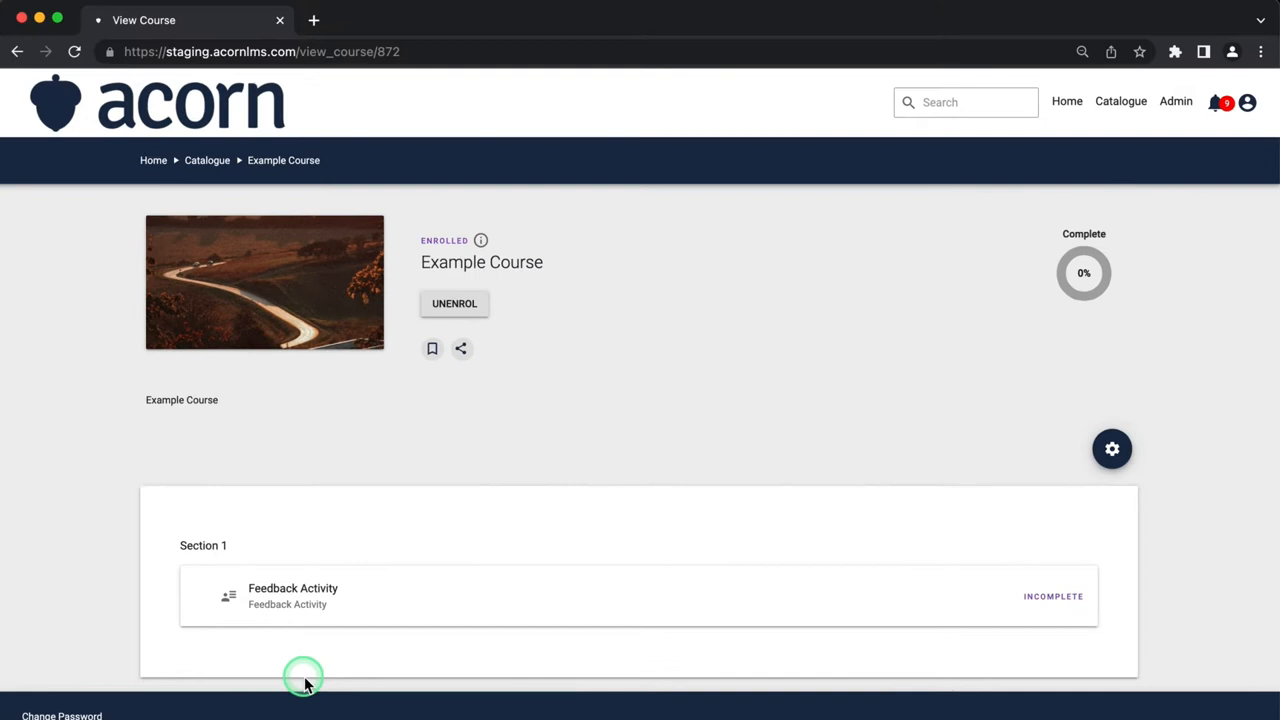
Open Course Completions for Example Course and scroll the records table
click(1112, 448)
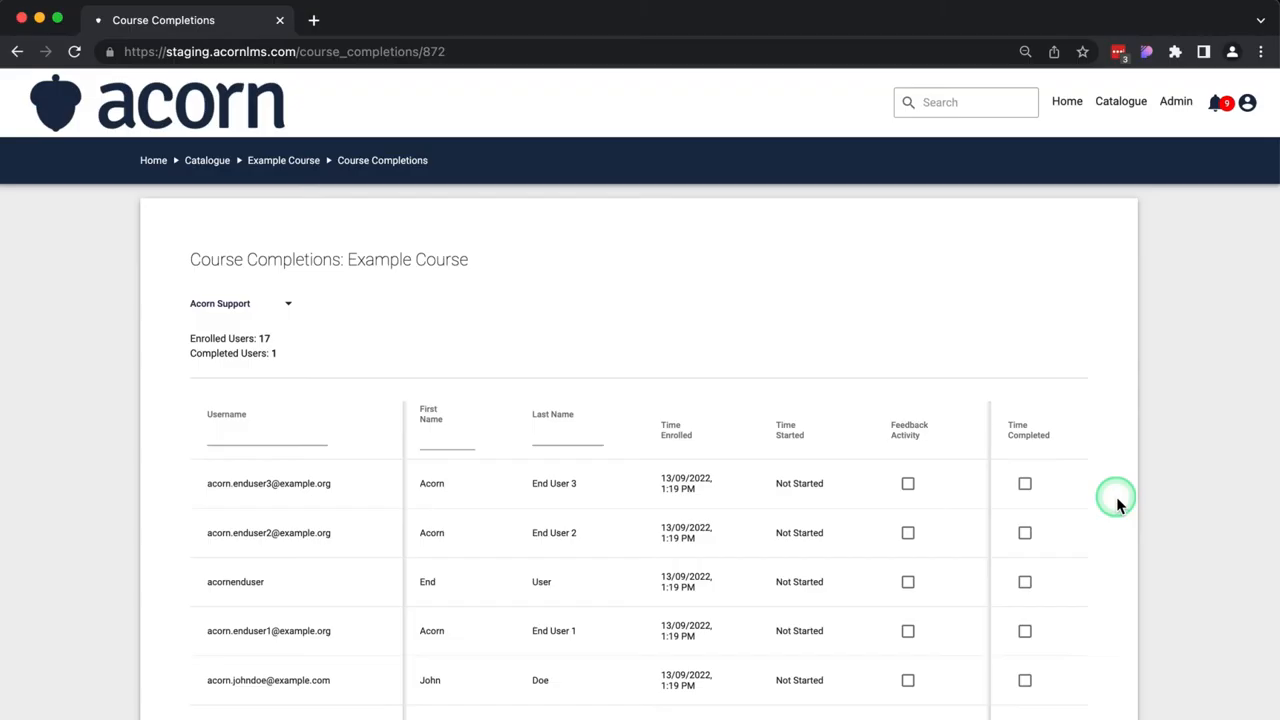
scroll(down, 3)
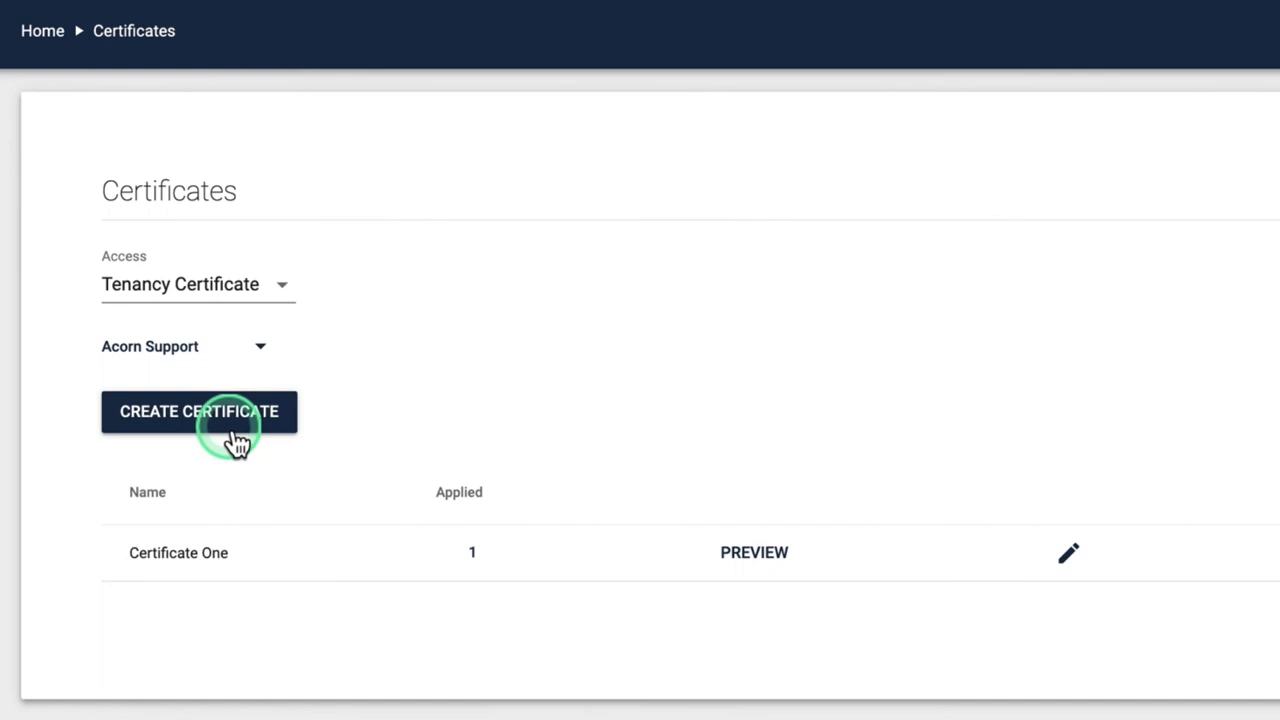
Start a new certificate from the Certificates page
click(199, 411)
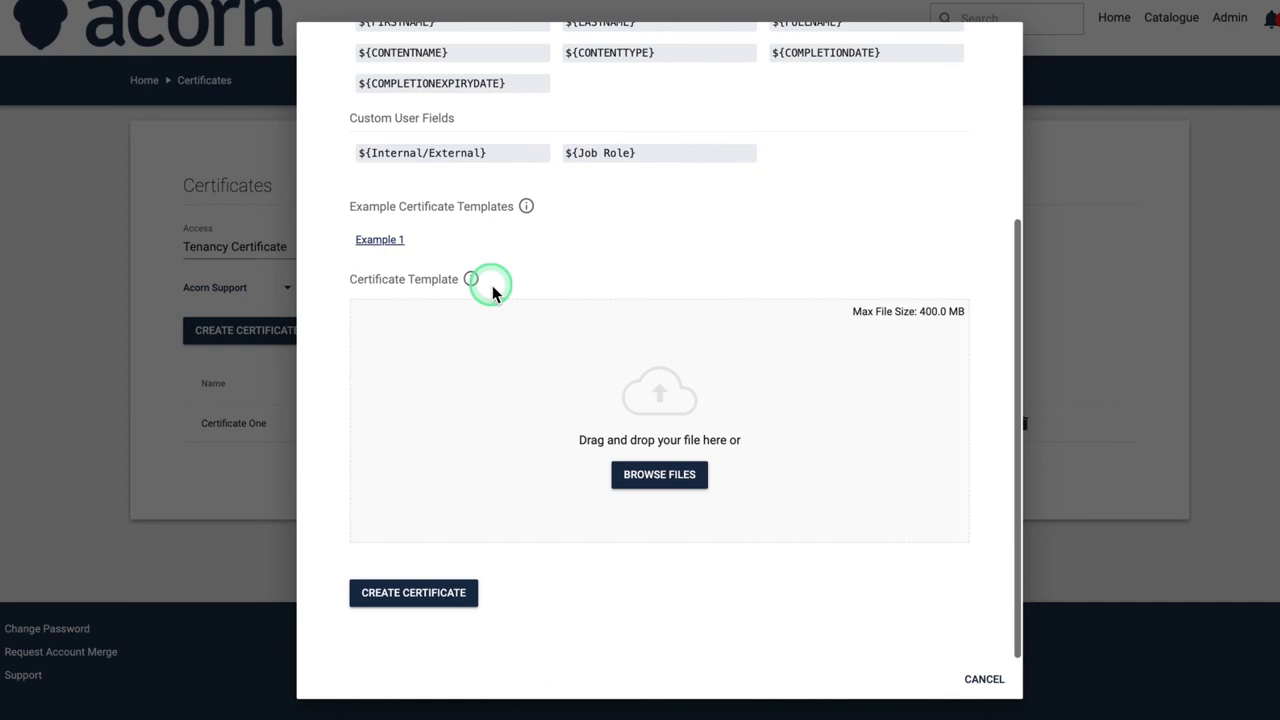
mouse_move(767, 511)
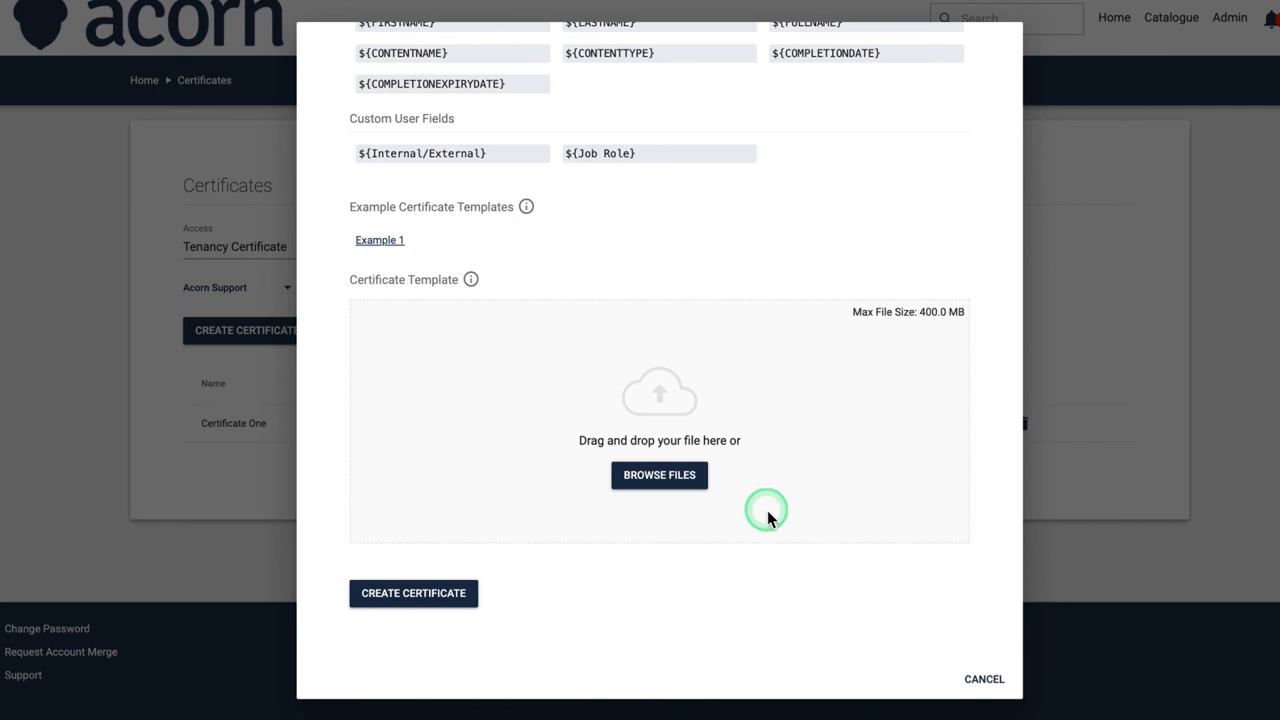